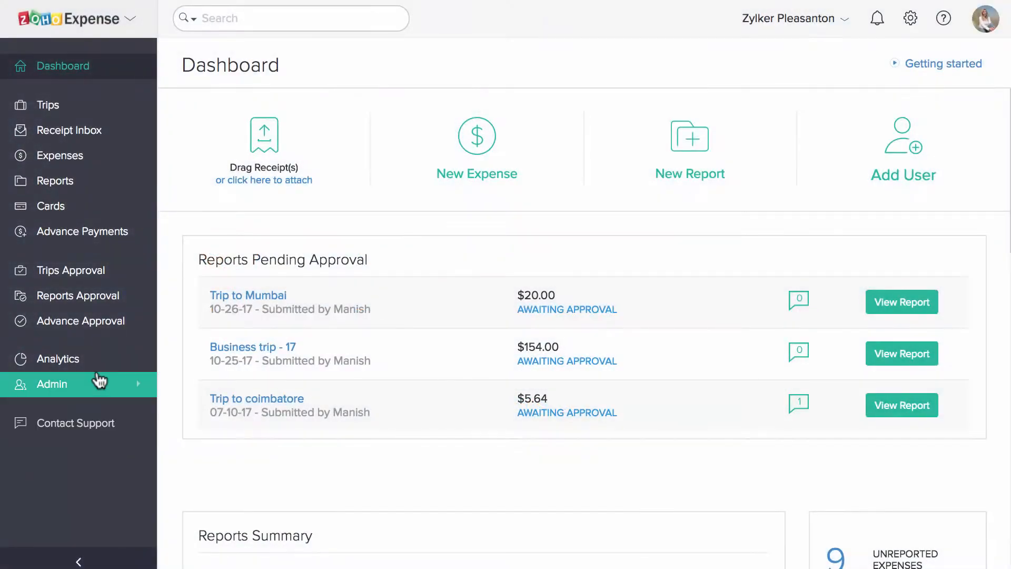
Enable custom approval for reports under Admin Settings > Reports > Custom Approval
{"action": "left_click", "coordinate": [56, 434]}
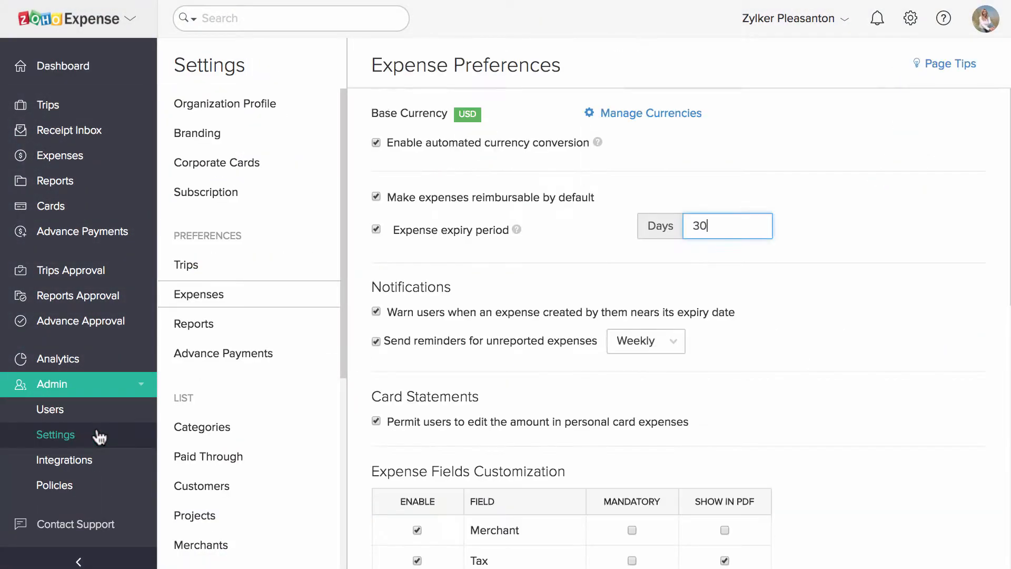
{"action": "left_click", "coordinate": [193, 323]}
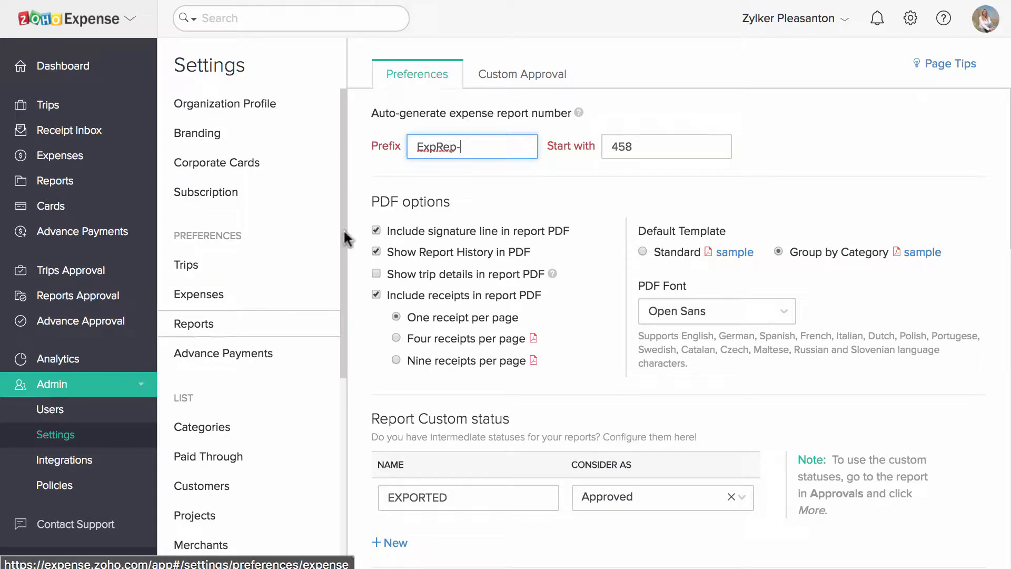
{"action": "left_click", "coordinate": [522, 73]}
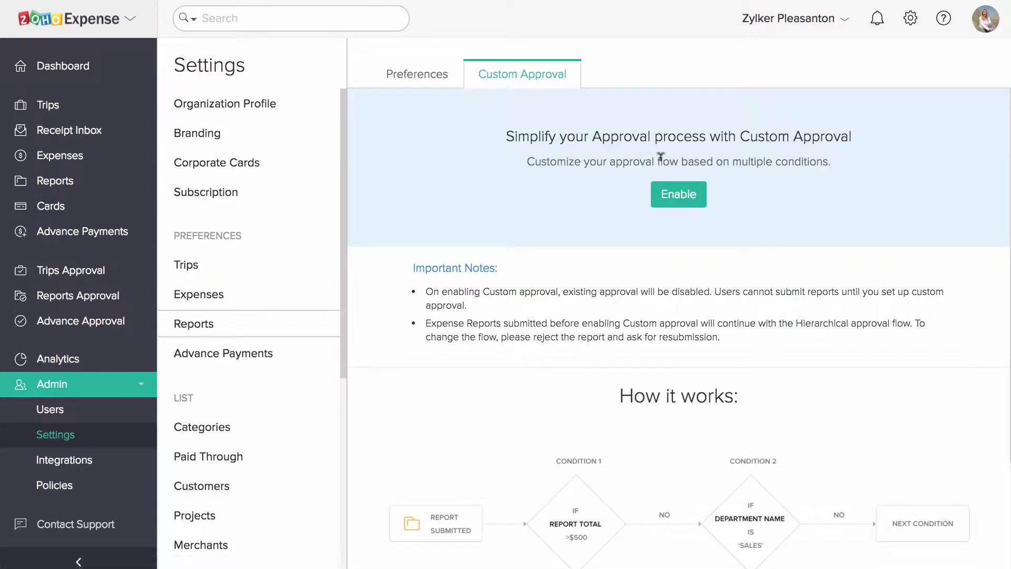
{"action": "left_click", "coordinate": [677, 194]}
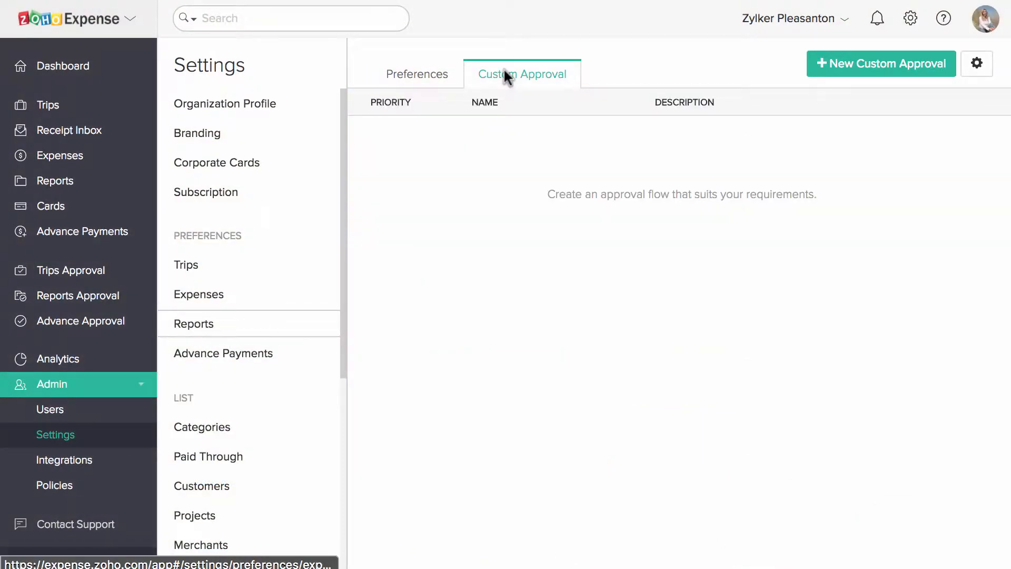
Create a policy with criterion 1 Report Total > 1000 and a second Expense Category criterion
{"action": "left_click", "coordinate": [880, 64]}
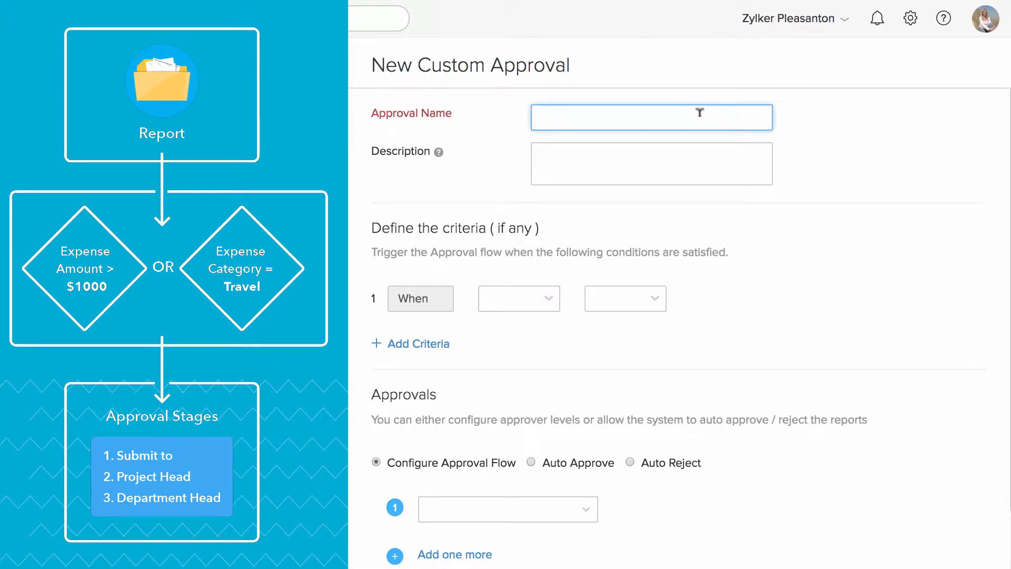
{"action": "scroll", "scroll_direction": "down", "scroll_amount": 3}
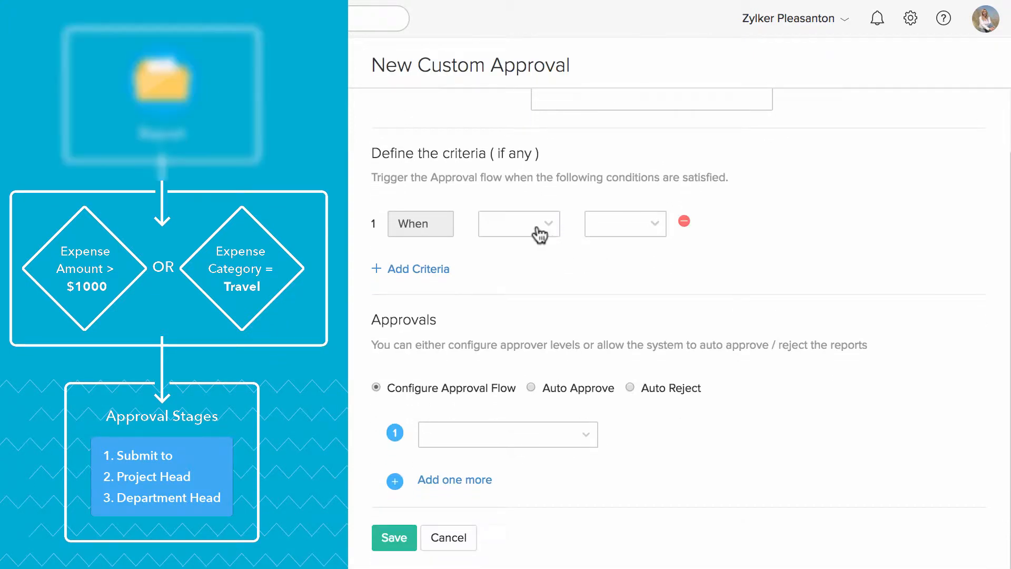
{"action": "left_click", "coordinate": [518, 223]}
{"action": "type", "text": "1000"}
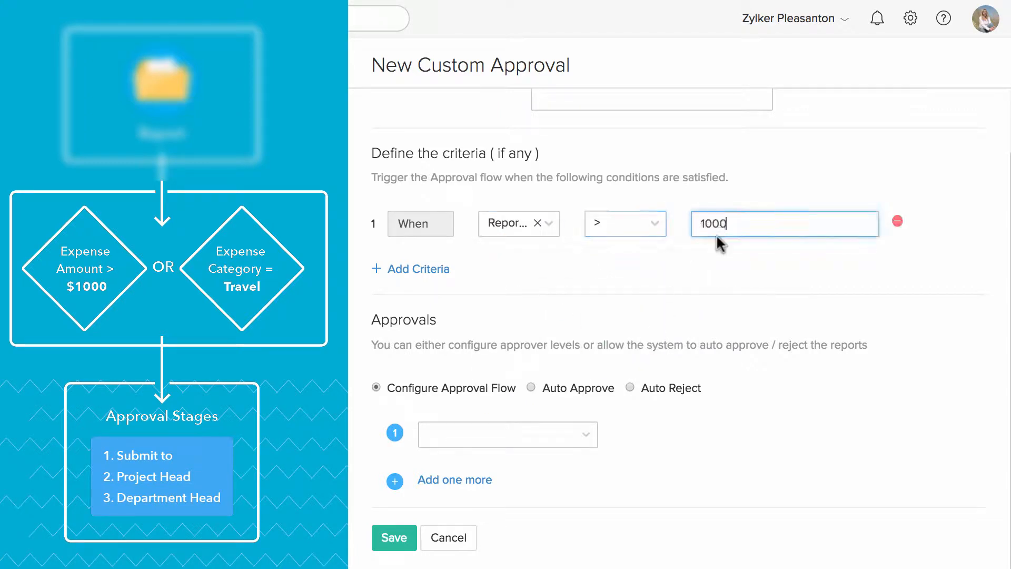
{"action": "left_click", "coordinate": [411, 269]}
{"action": "type", "text": "ca"}
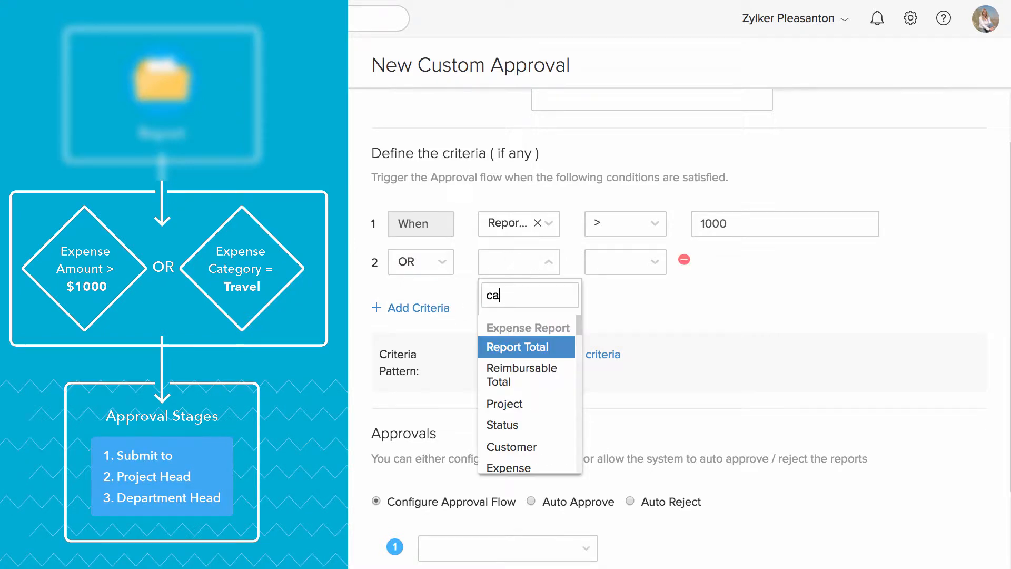
{"action": "left_click", "coordinate": [526, 468]}
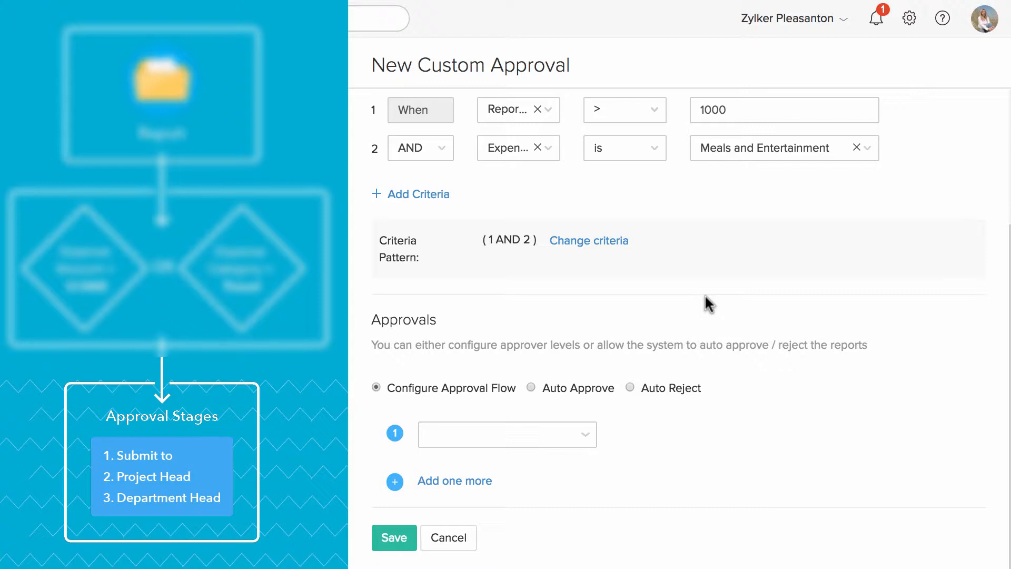
Make approval stage 1 follow the Submits To hierarchy and review its level options
{"action": "left_click", "coordinate": [506, 433]}
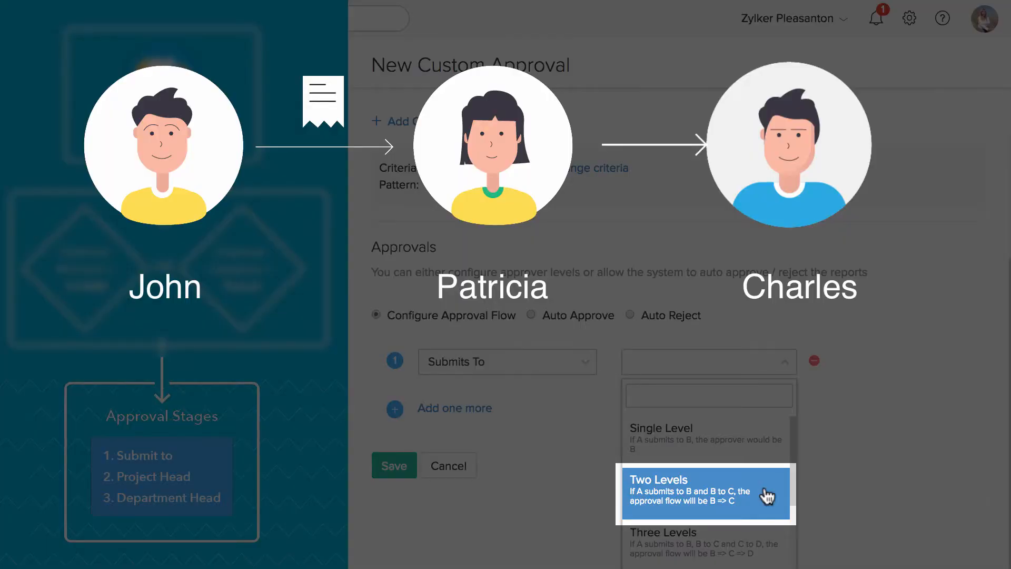
{"action": "left_click", "coordinate": [707, 394]}
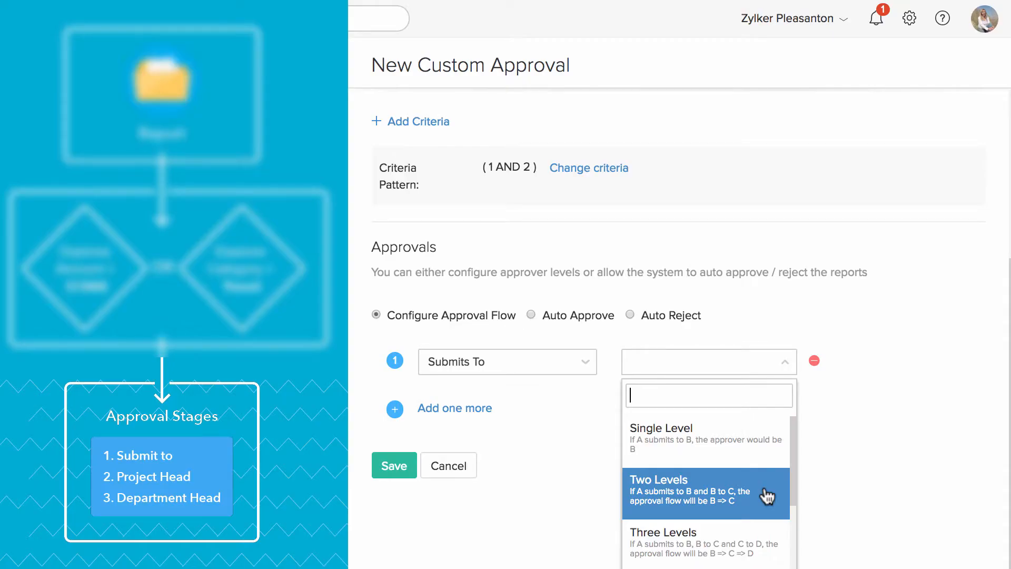
Set stage 1 to Single Level, add Project Head and Development Department Head stages, and save
{"action": "left_click", "coordinate": [660, 428]}
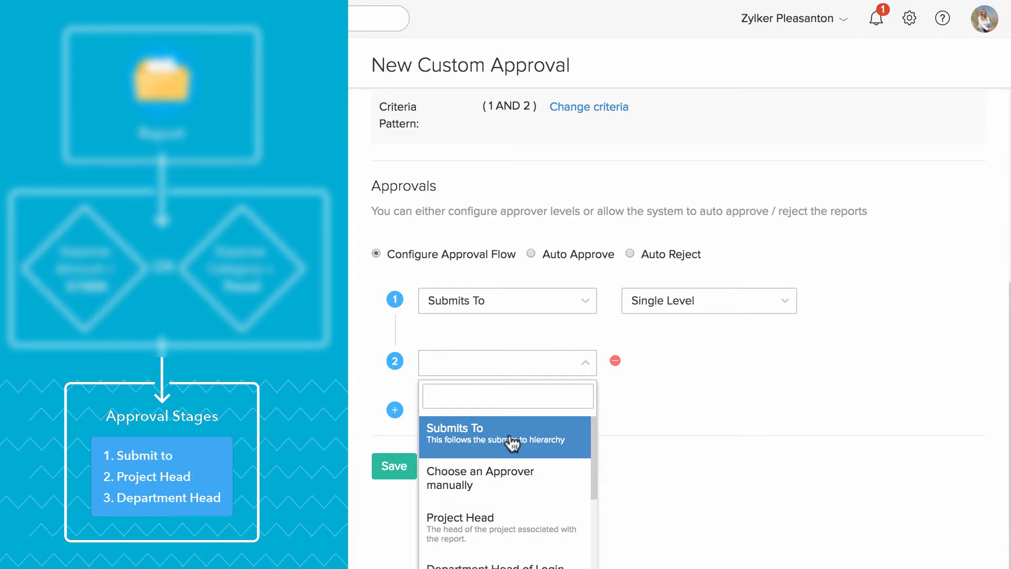
{"action": "left_click", "coordinate": [460, 516]}
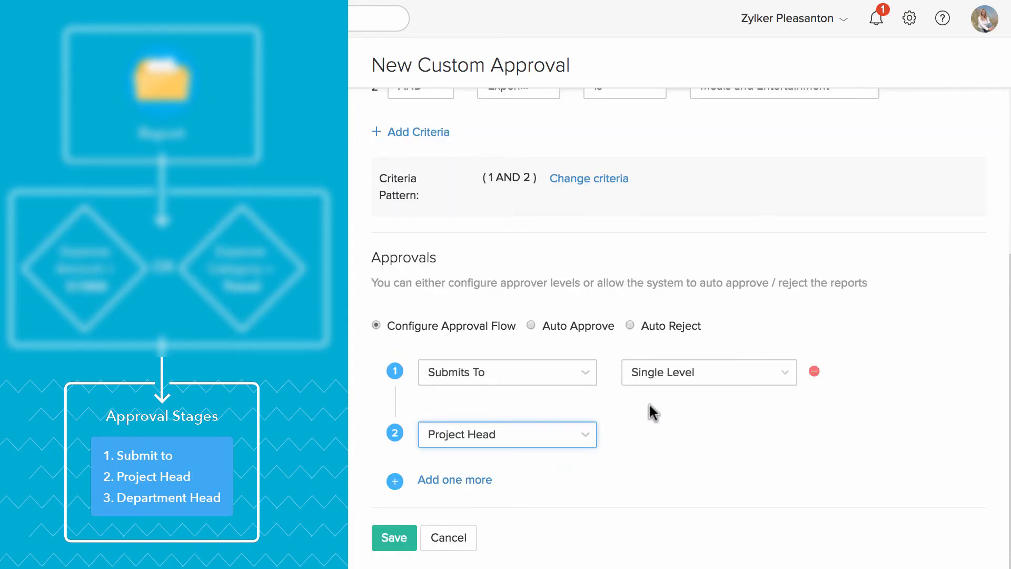
{"action": "left_click", "coordinate": [394, 480]}
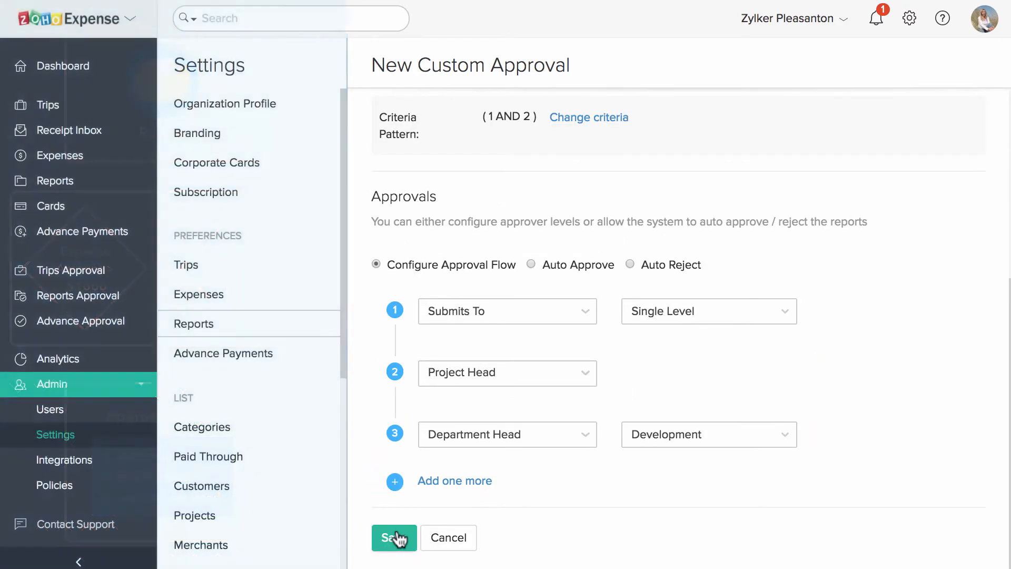
{"action": "left_click", "coordinate": [394, 537]}
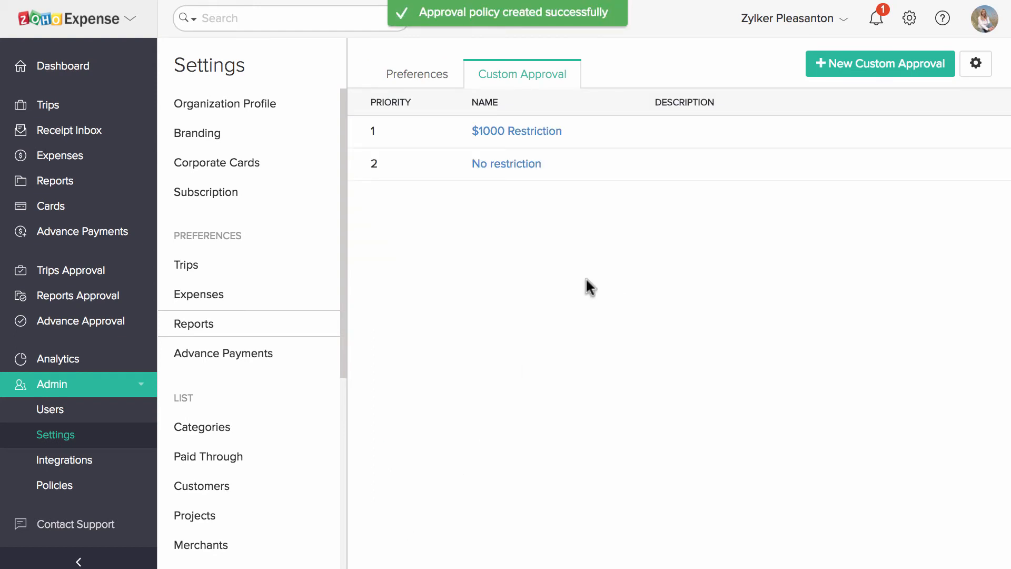
Change priority so No restriction ranks first and $1000 Restriction second
{"action": "left_click", "coordinate": [975, 63]}
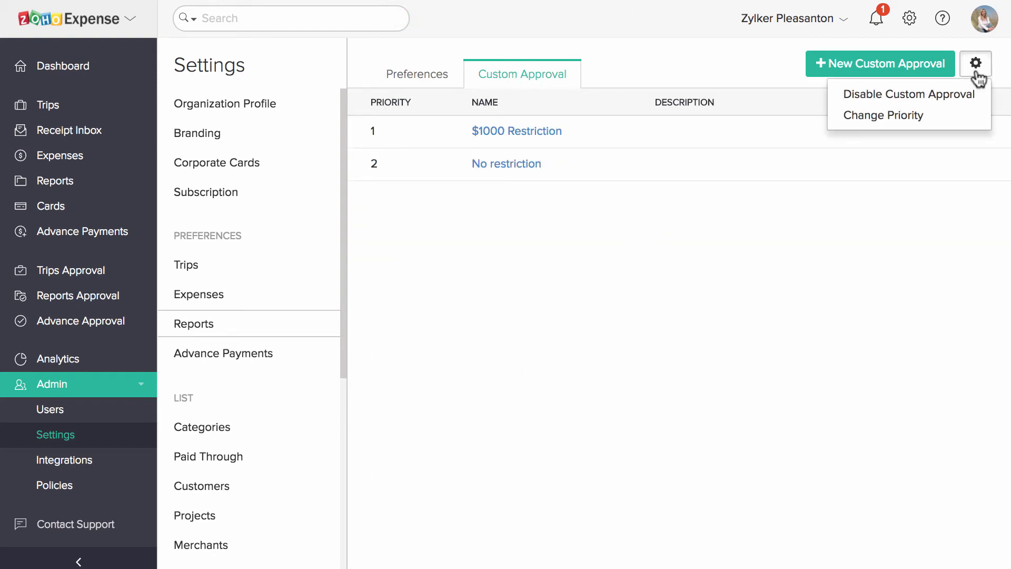
{"action": "left_click", "coordinate": [882, 114]}
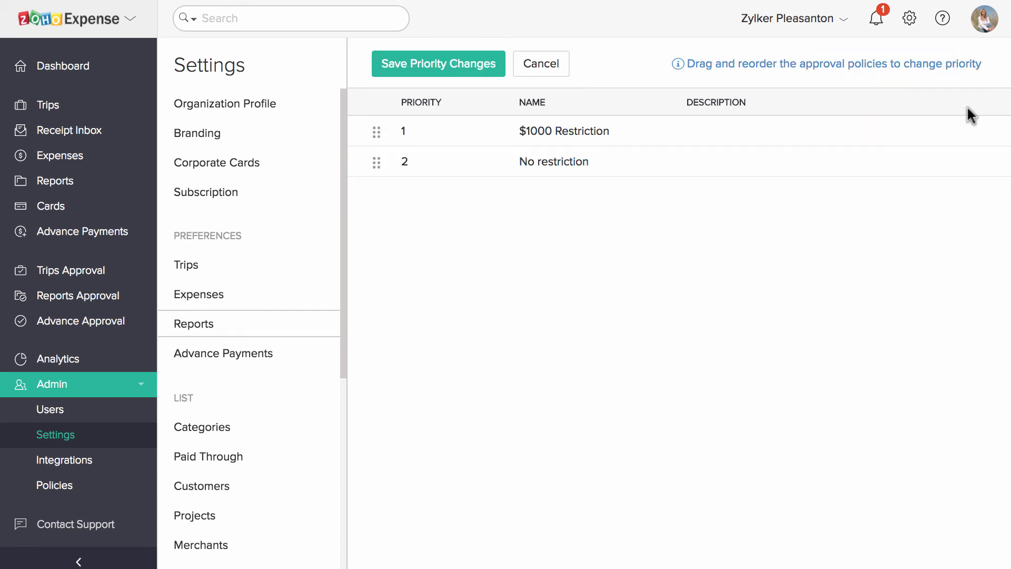
{"action": "left_click_drag", "start_coordinate": [376, 130], "coordinate": [379, 179]}
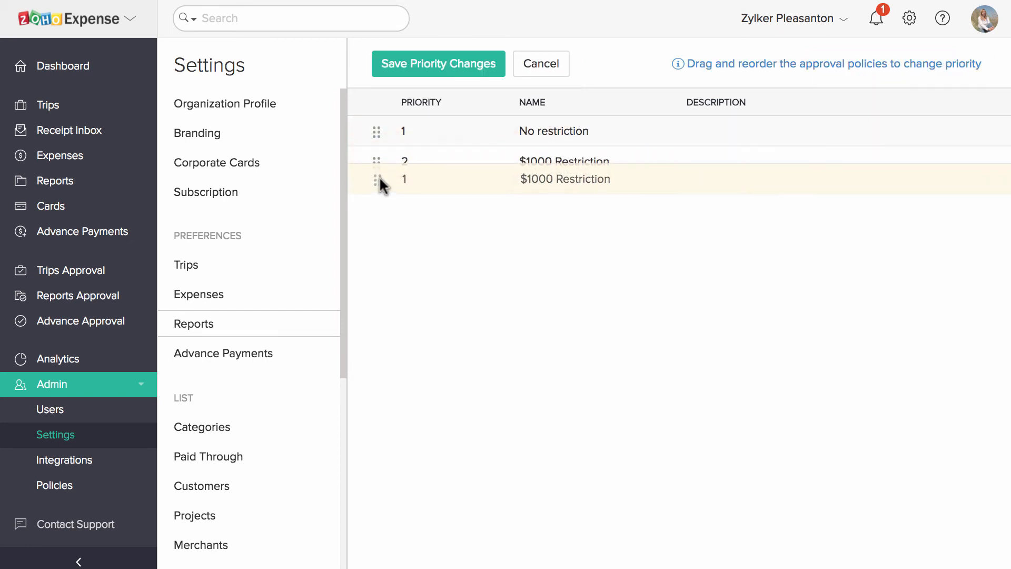